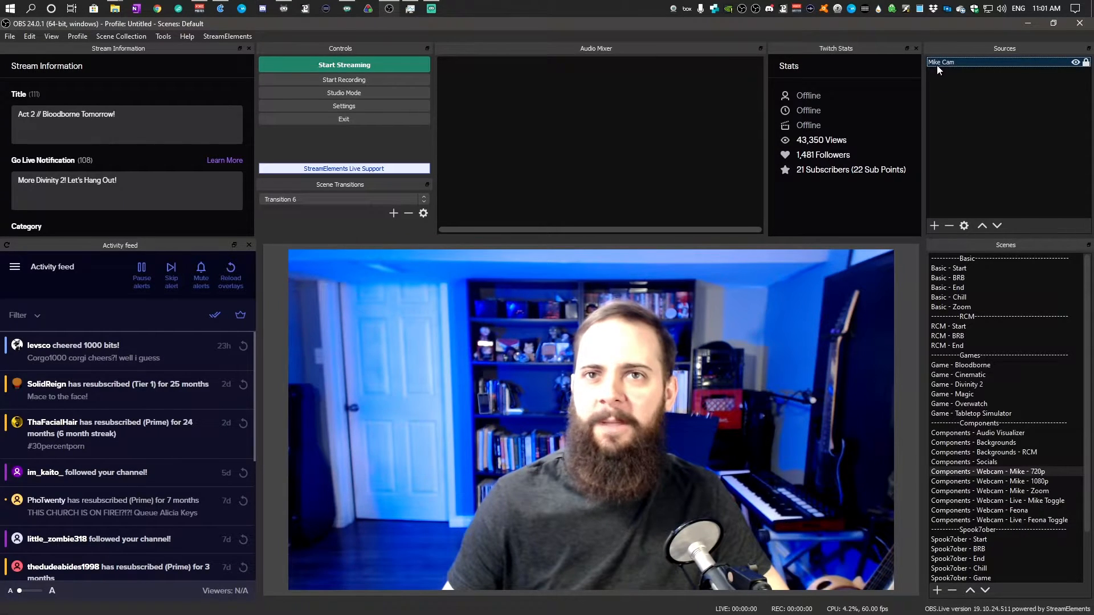
Open Mike Cam's properties and review its Logitech C920 device settings at 1280x720.
{"action": "double_click", "coordinate": [941, 62]}
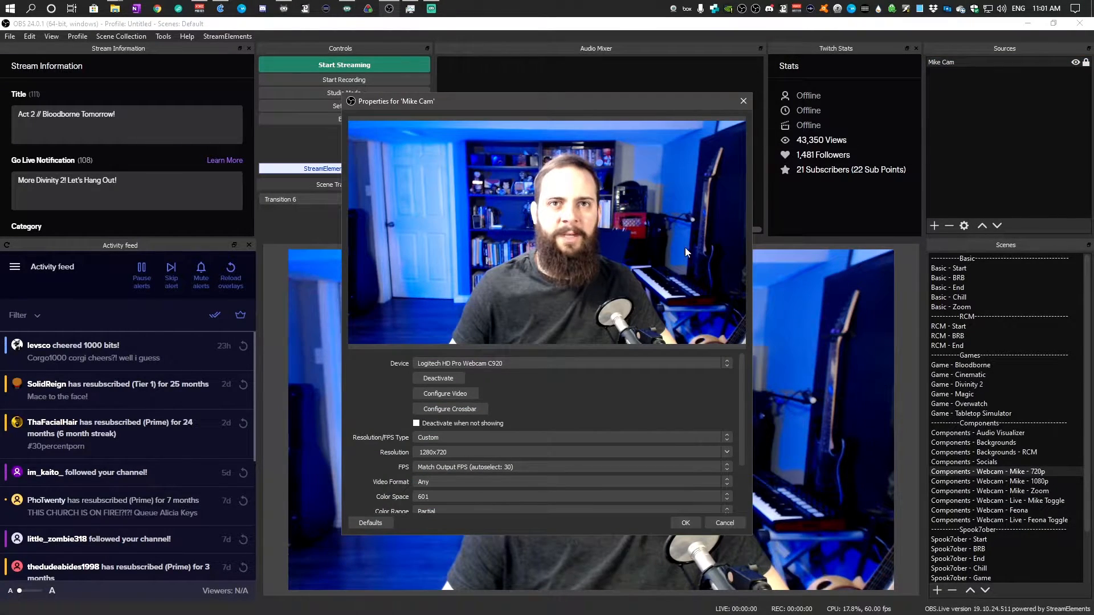
{"action": "scroll", "scroll_direction": "down", "scroll_amount": 3}
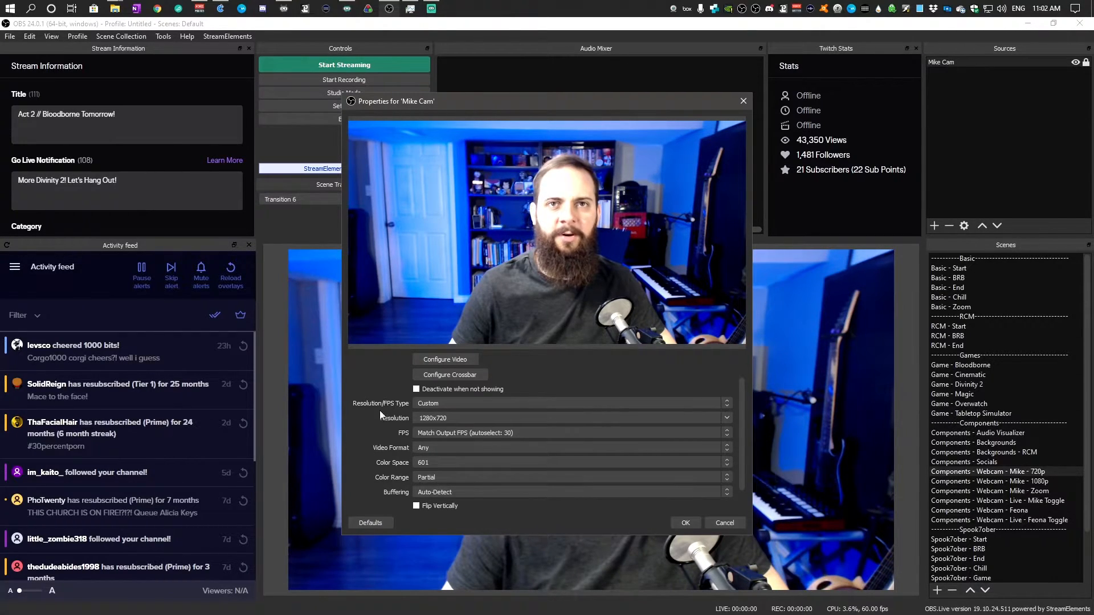
{"action": "left_click", "coordinate": [571, 418]}
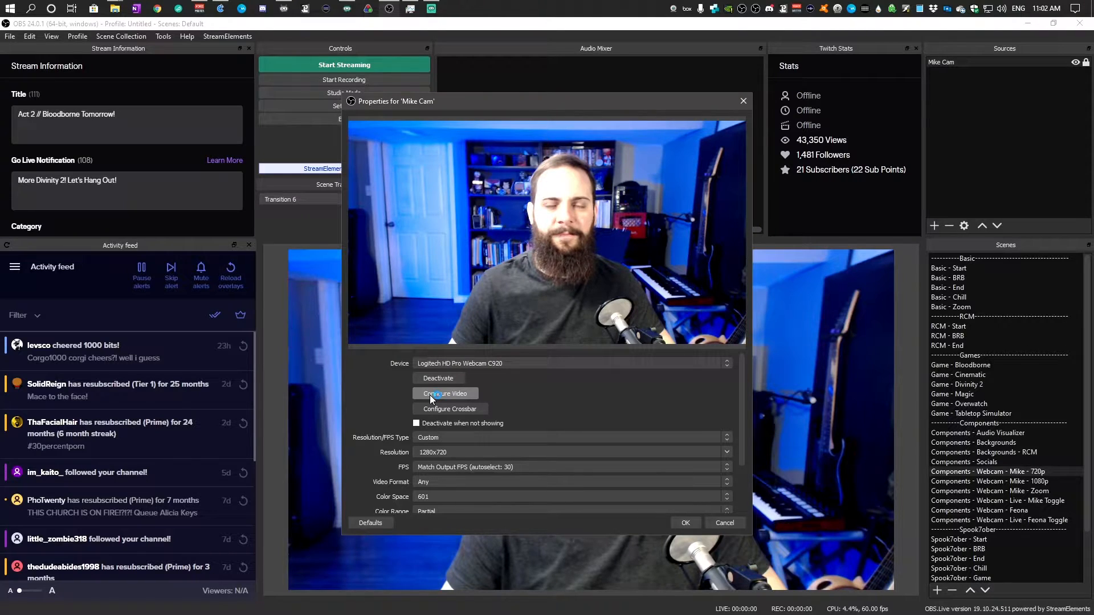
Open the C920's Configure Video controls and move that window left of the preview.
{"action": "left_click", "coordinate": [445, 392]}
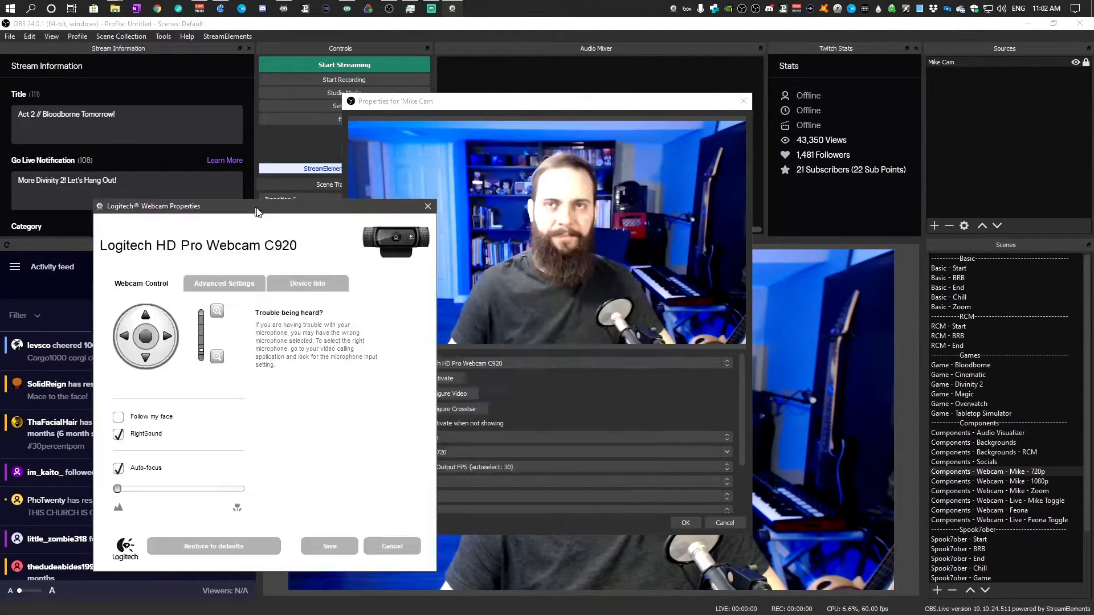
{"action": "left_click_drag", "start_coordinate": [256, 206], "coordinate": [235, 184]}
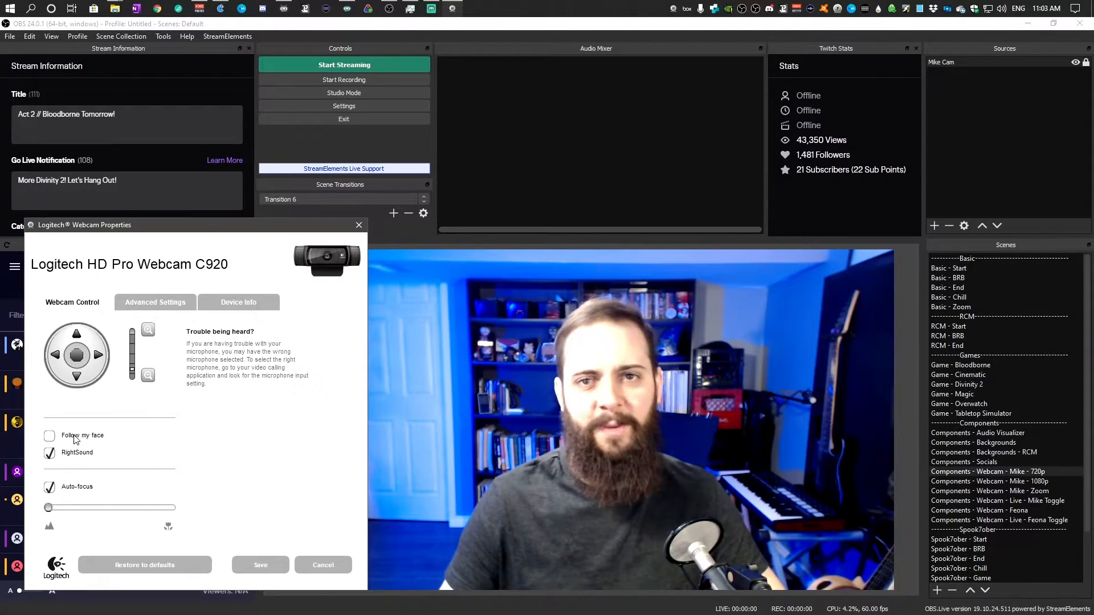
Test Follow my face on then off, and turn off RightSound and Auto-focus.
{"action": "left_click", "coordinate": [50, 435]}
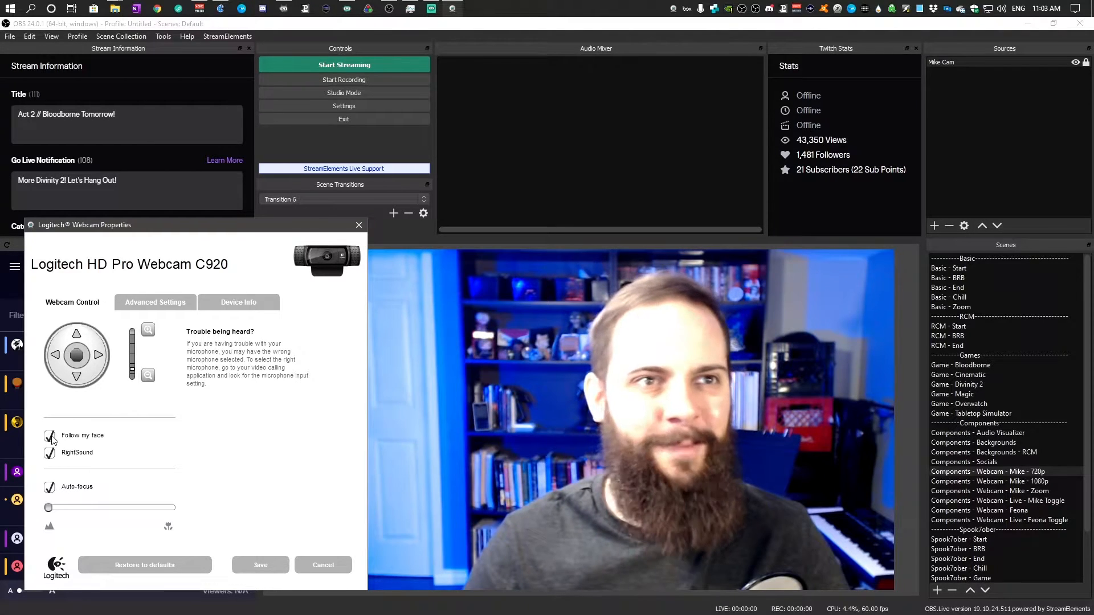
{"action": "left_click", "coordinate": [50, 436]}
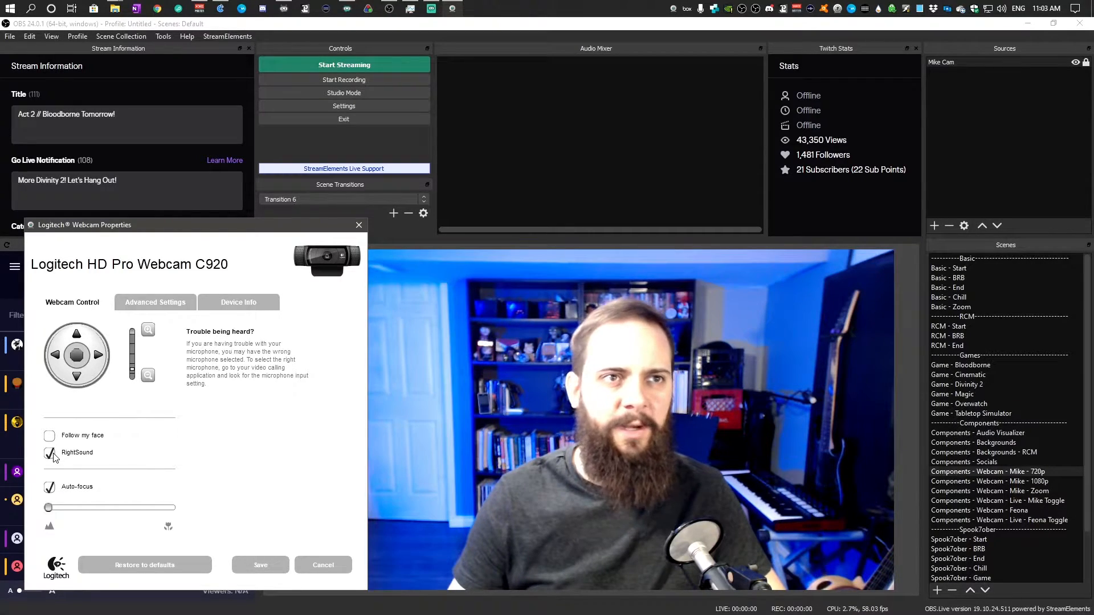
{"action": "left_click", "coordinate": [50, 452]}
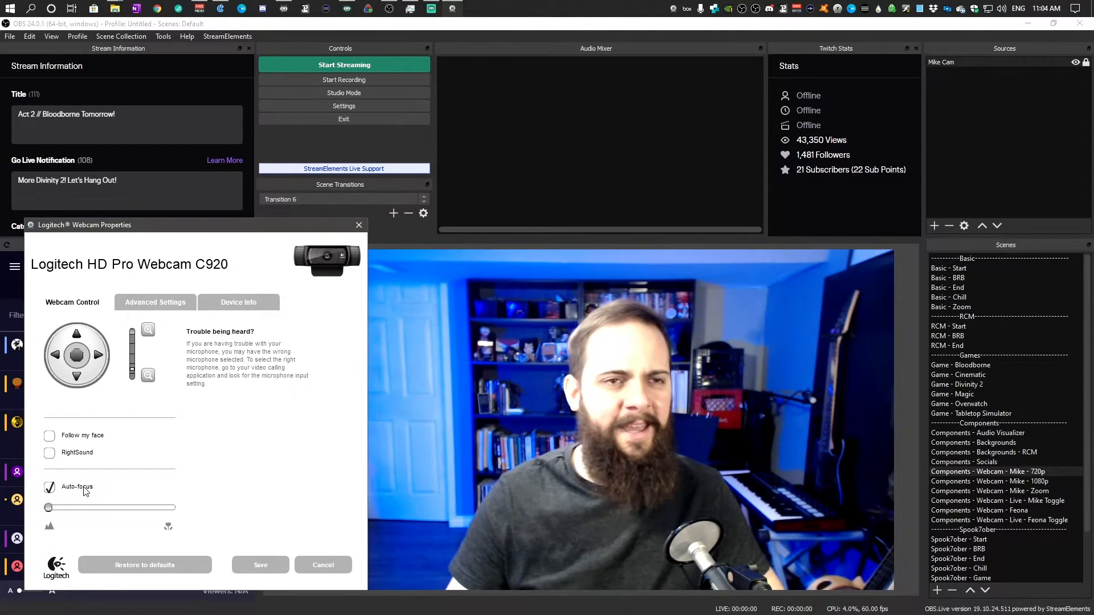
{"action": "left_click", "coordinate": [49, 486]}
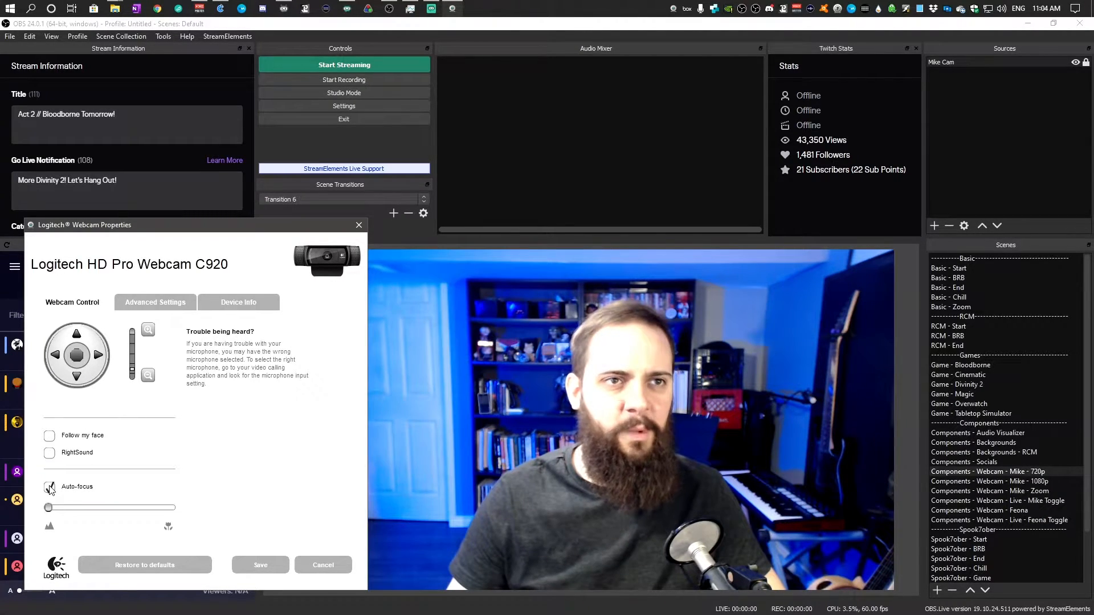
{"action": "left_click", "coordinate": [49, 486]}
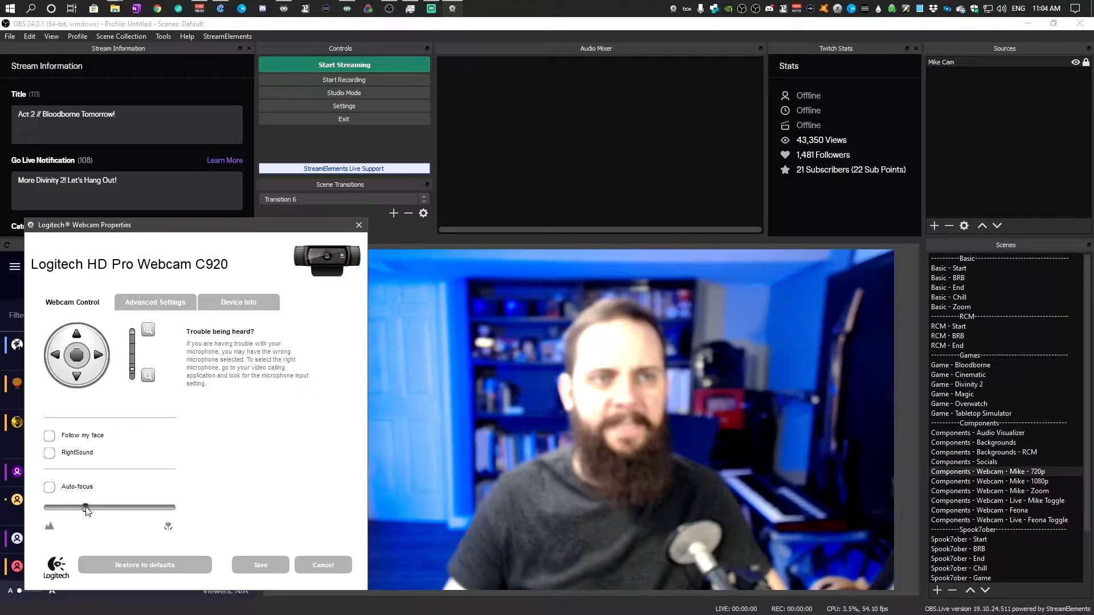
Sweep manual focus through blurry settings, then return it far left for a sharp face.
{"action": "left_click_drag", "start_coordinate": [86, 507], "coordinate": [70, 507]}
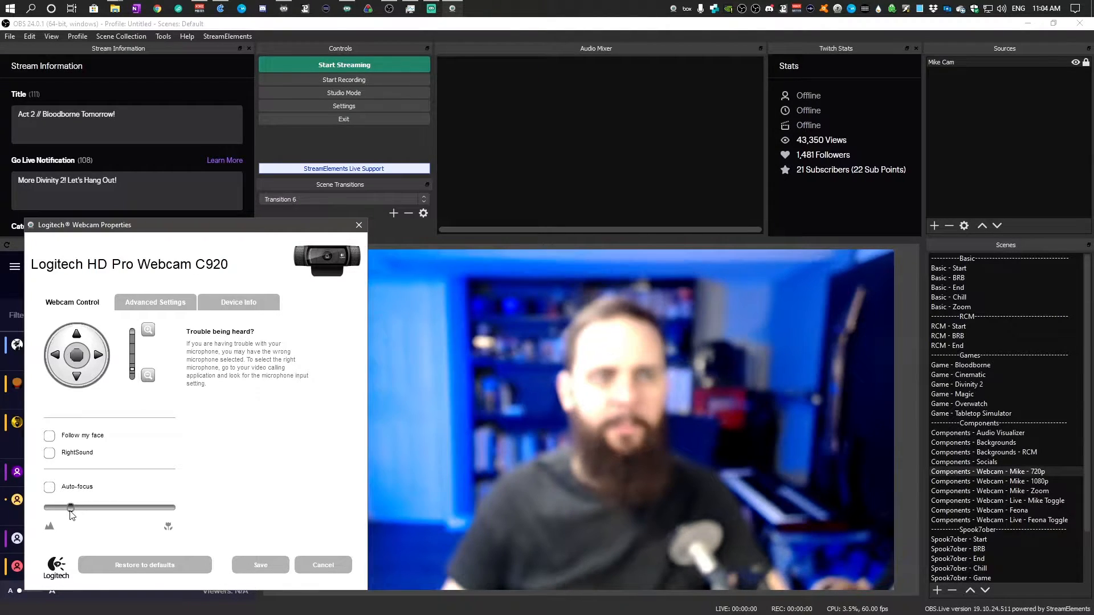
{"action": "left_click_drag", "start_coordinate": [69, 507], "coordinate": [129, 508]}
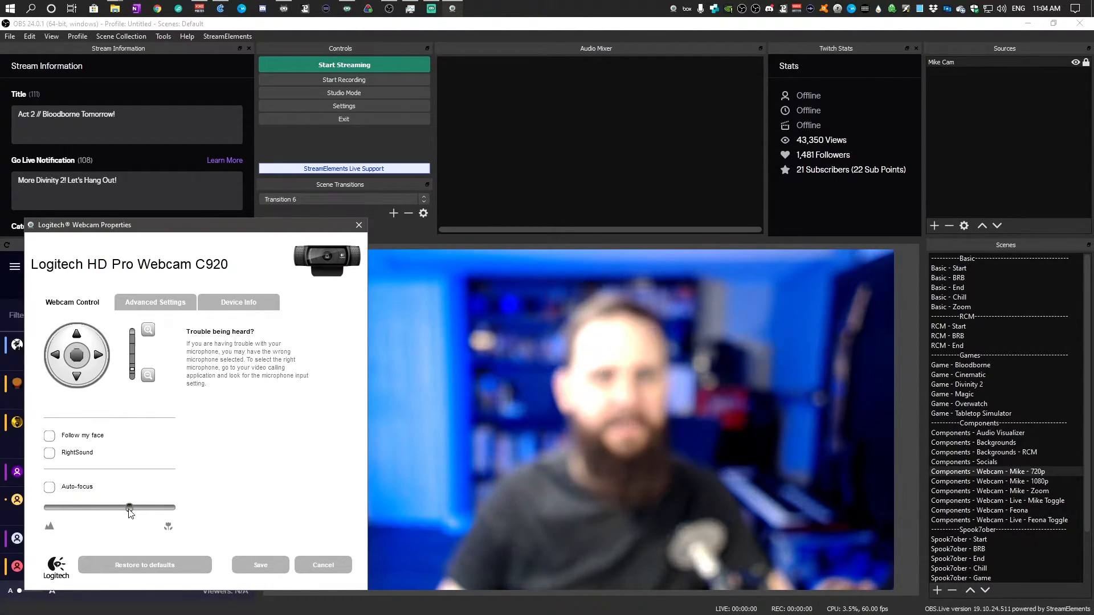
{"action": "left_click_drag", "start_coordinate": [129, 508], "coordinate": [49, 507]}
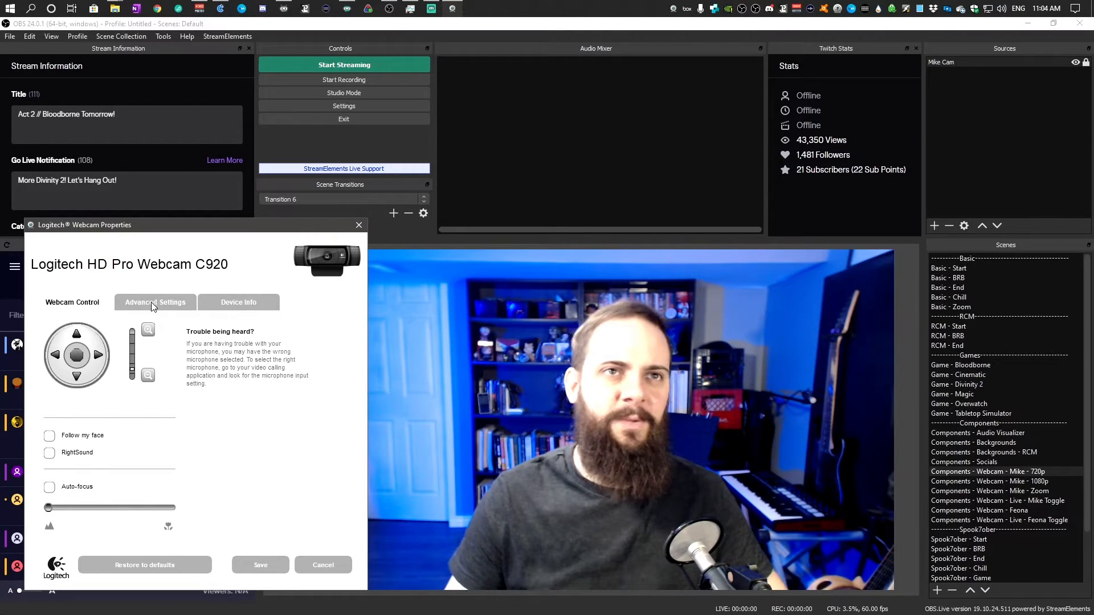
On Advanced Settings, turn off RightLight, auto gain and auto white balance.
{"action": "left_click", "coordinate": [154, 302]}
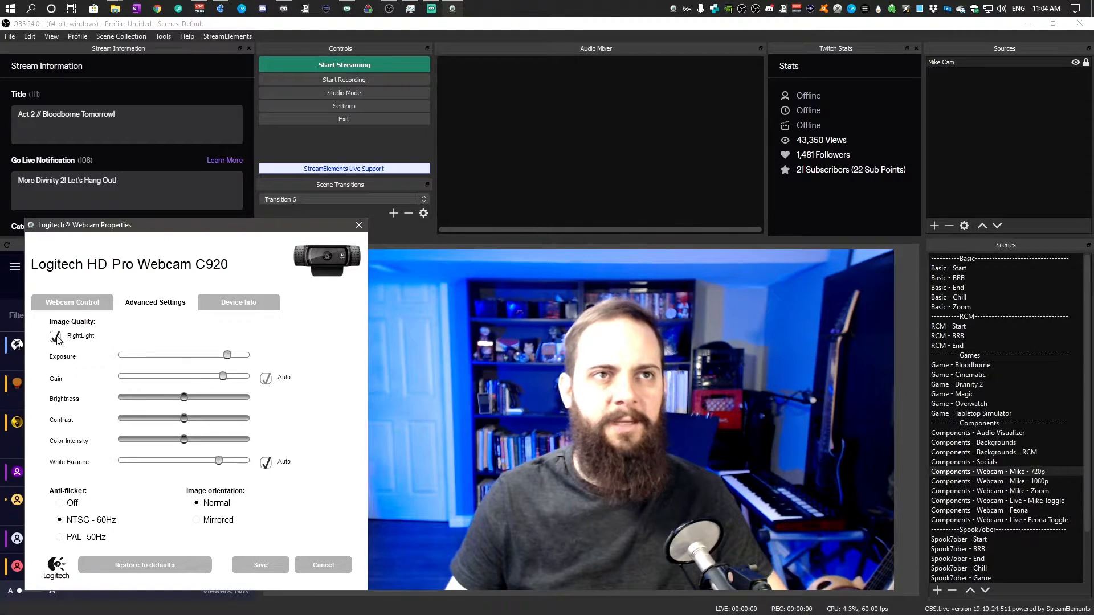
{"action": "left_click", "coordinate": [55, 336]}
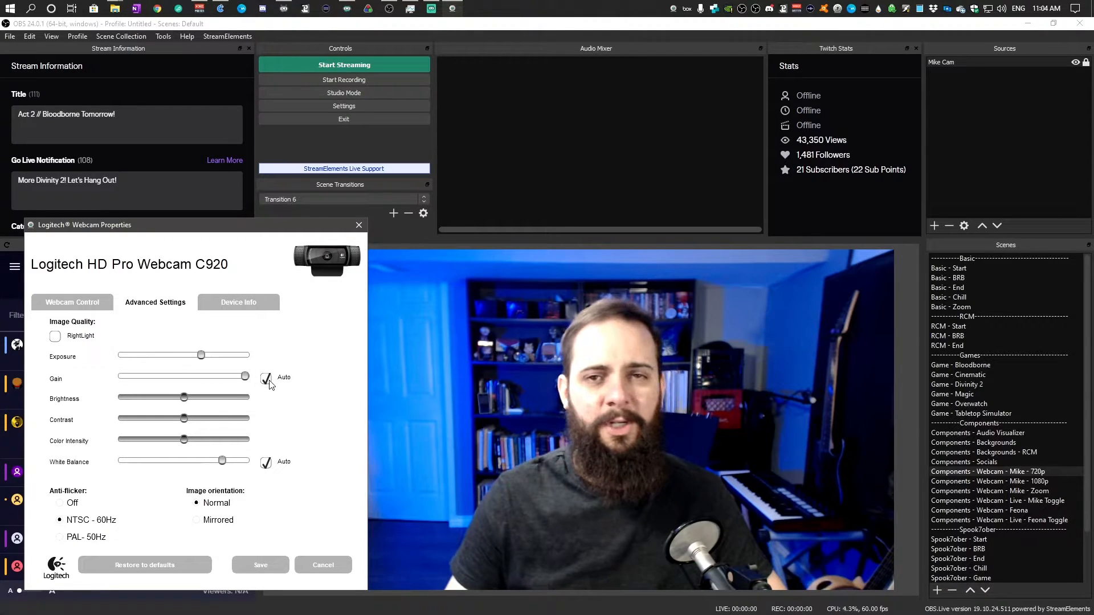
{"action": "left_click", "coordinate": [266, 377]}
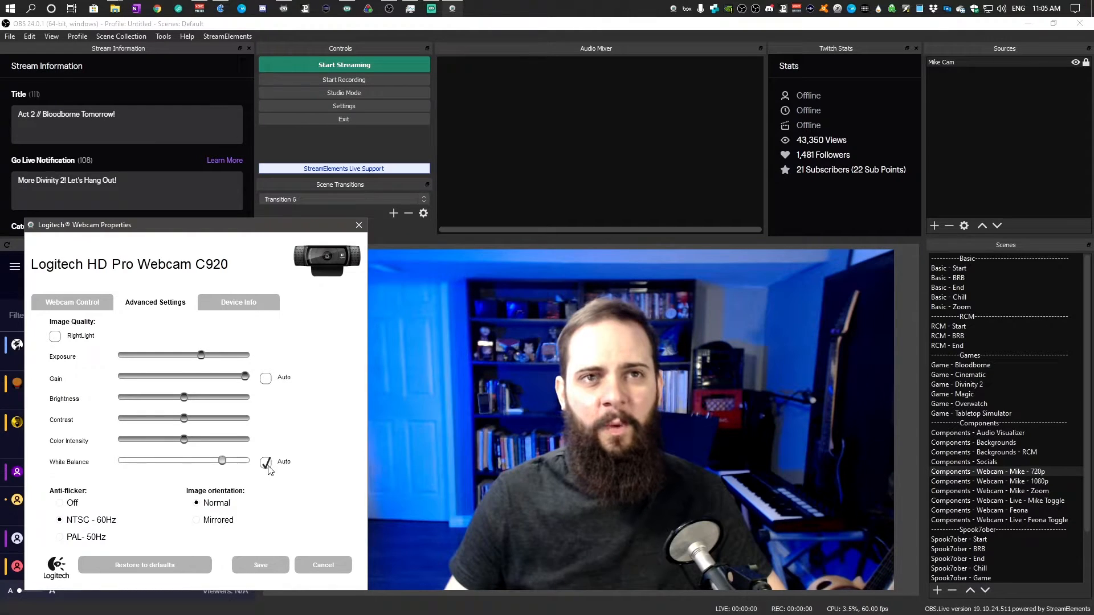
{"action": "left_click", "coordinate": [266, 464]}
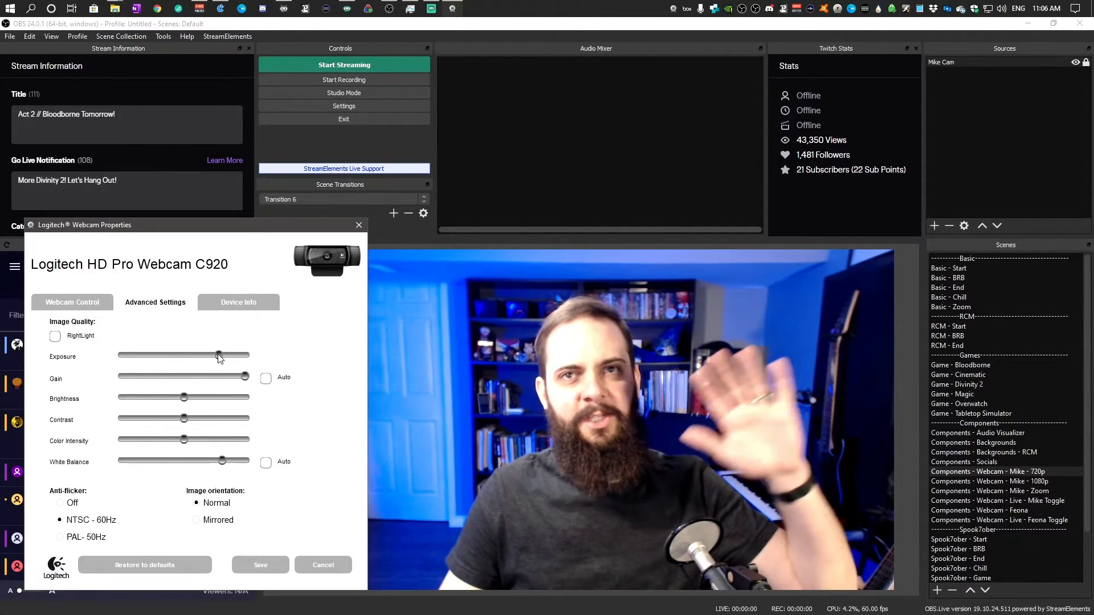
Adjust manual exposure up and back down, settling it mid-range.
{"action": "left_click_drag", "start_coordinate": [218, 355], "coordinate": [236, 356]}
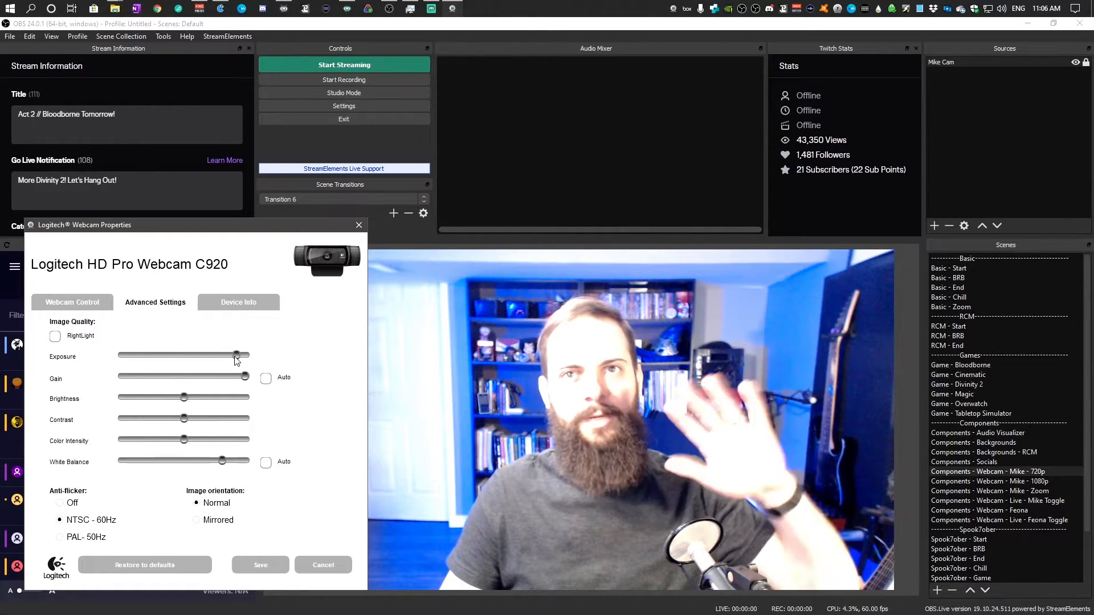
{"action": "left_click_drag", "start_coordinate": [236, 357], "coordinate": [201, 357]}
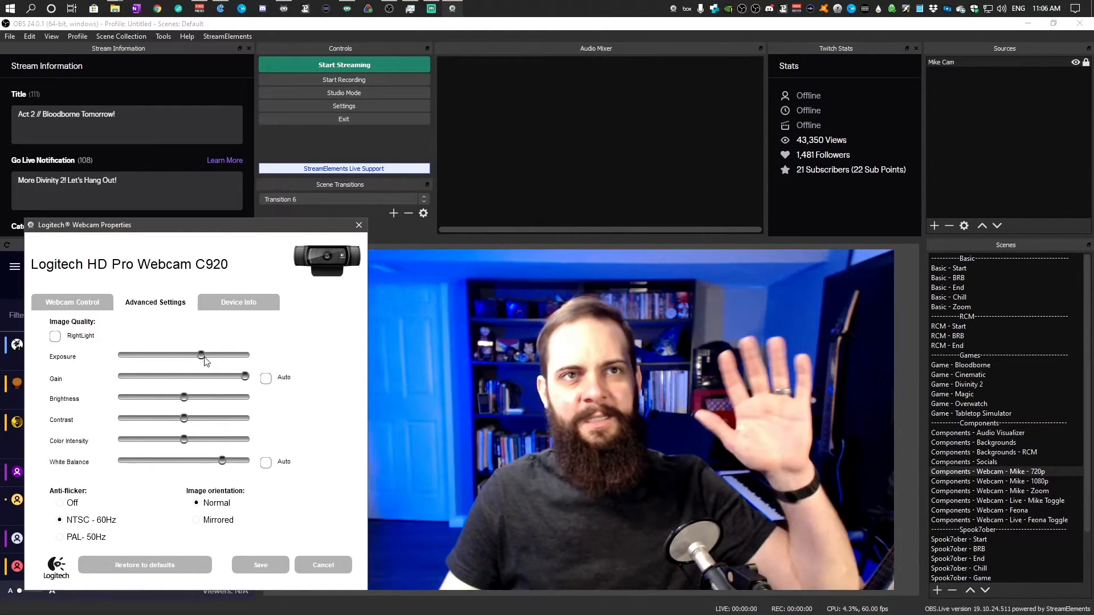
{"action": "left_click_drag", "start_coordinate": [203, 355], "coordinate": [193, 354]}
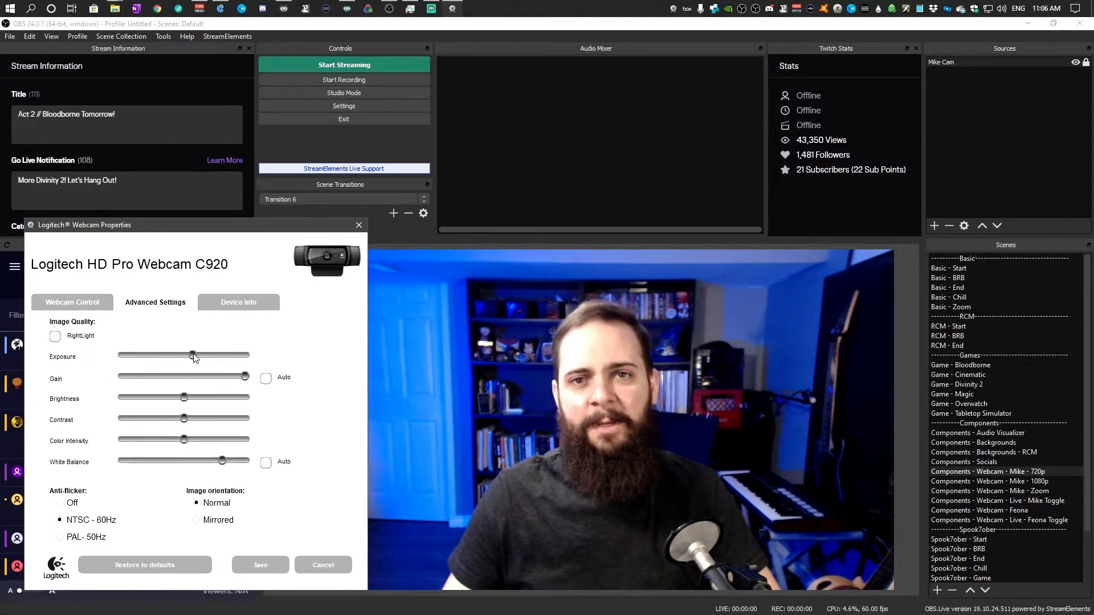
{"action": "left_click_drag", "start_coordinate": [191, 356], "coordinate": [202, 357]}
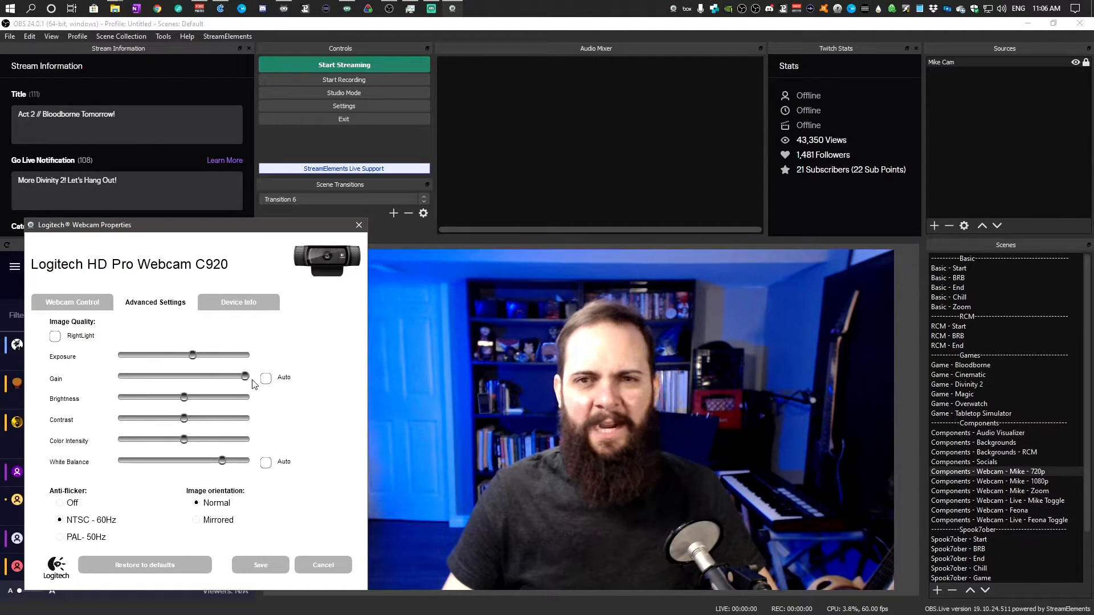
Lower gain from maximum to about midway and nudge brightness down slightly.
{"action": "left_click_drag", "start_coordinate": [245, 377], "coordinate": [235, 376]}
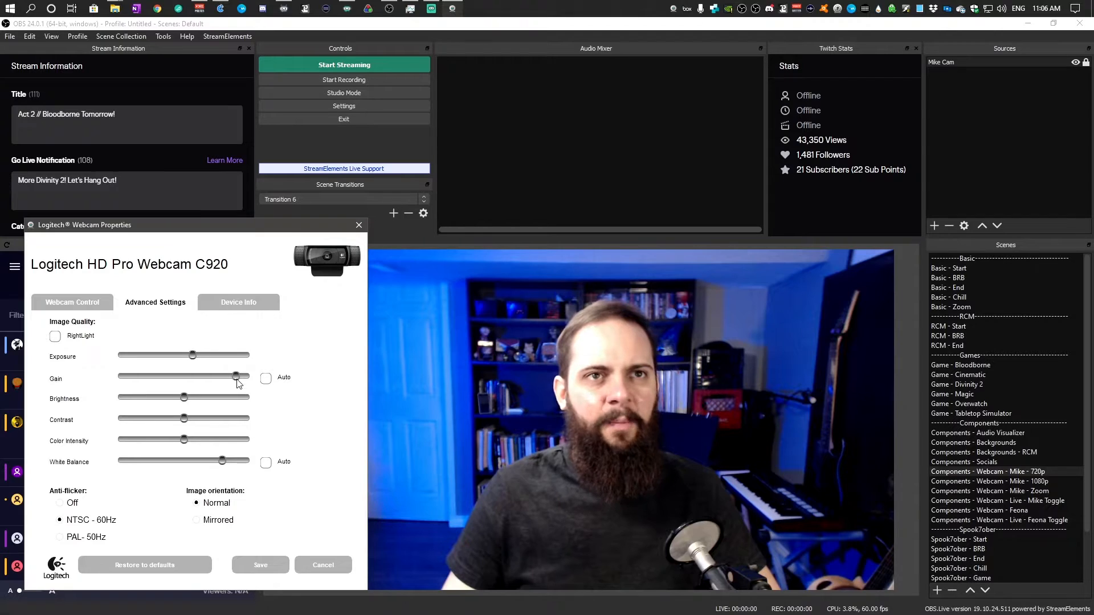
{"action": "left_click_drag", "start_coordinate": [233, 377], "coordinate": [209, 377]}
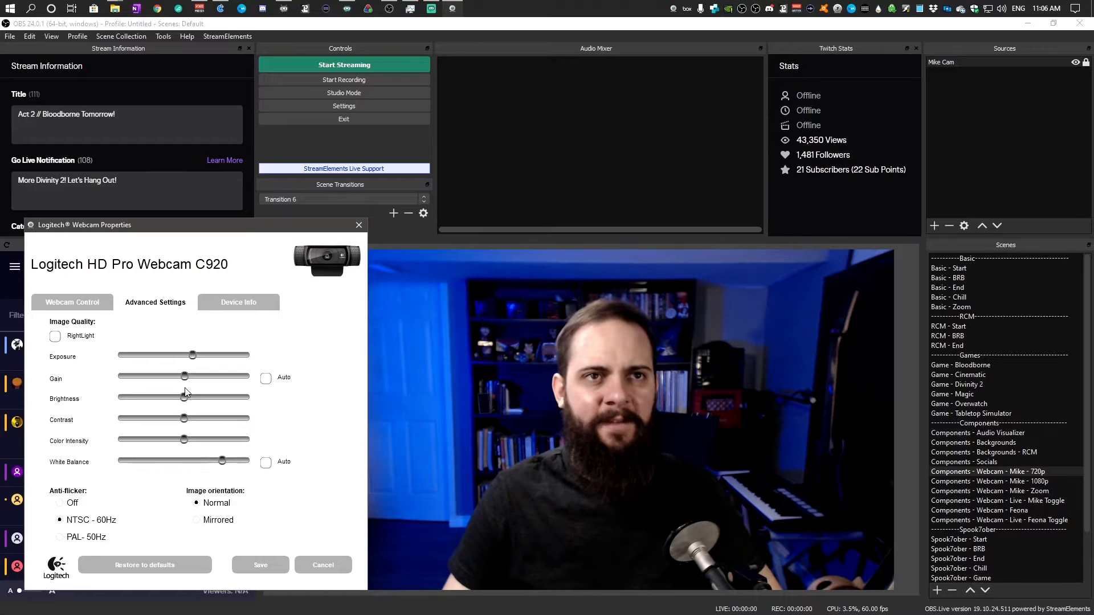
{"action": "left_click_drag", "start_coordinate": [183, 377], "coordinate": [175, 376]}
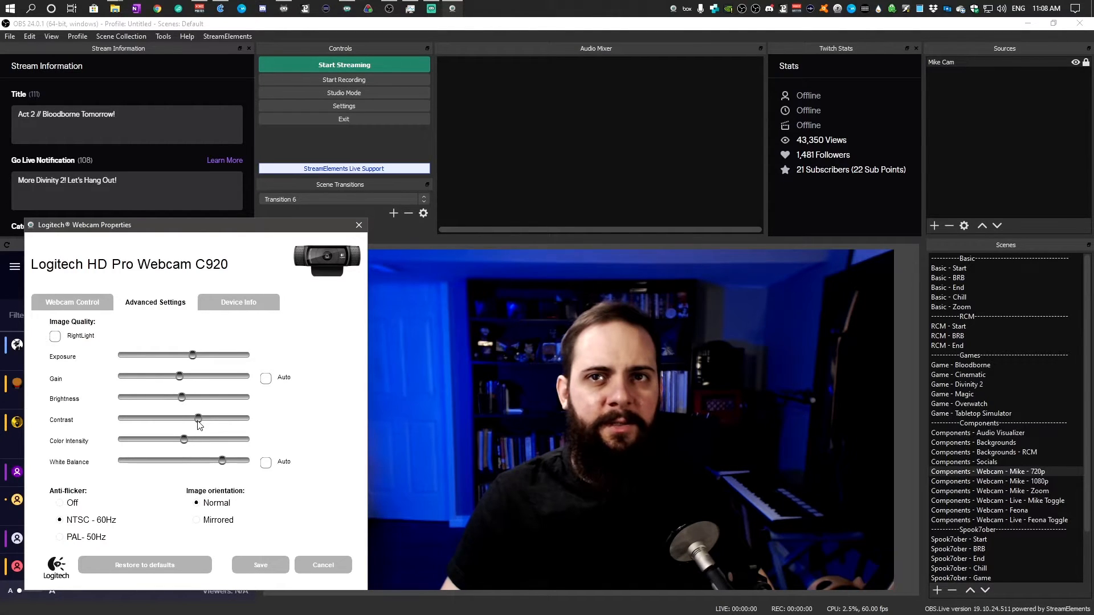
Raise the contrast to just above midway.
{"action": "left_click_drag", "start_coordinate": [199, 418], "coordinate": [217, 419]}
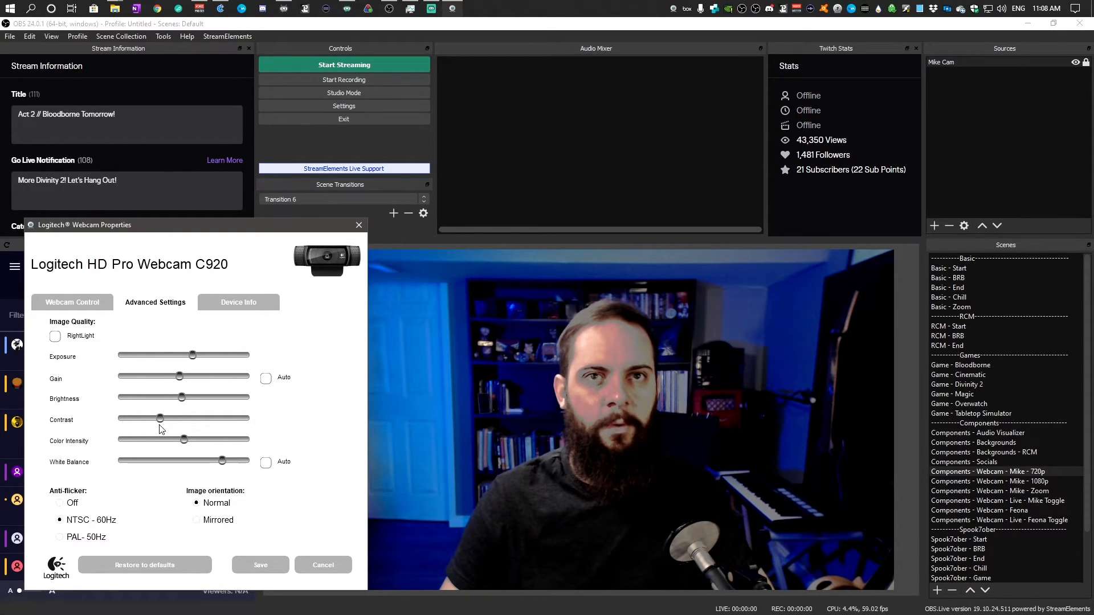
{"action": "left_click_drag", "start_coordinate": [160, 419], "coordinate": [177, 419]}
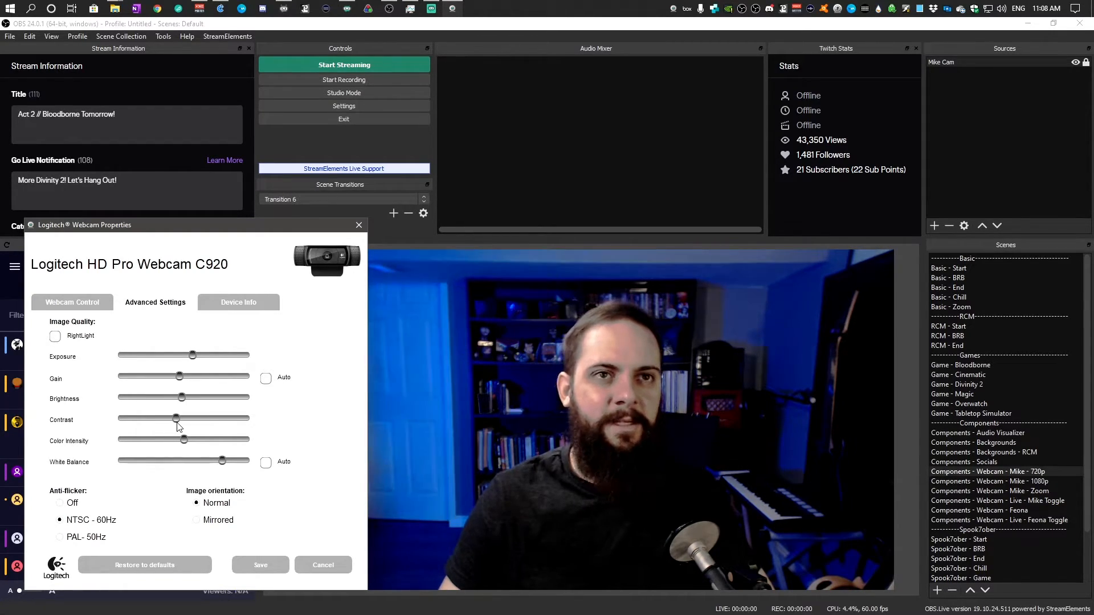
{"action": "left_click_drag", "start_coordinate": [176, 417], "coordinate": [214, 417]}
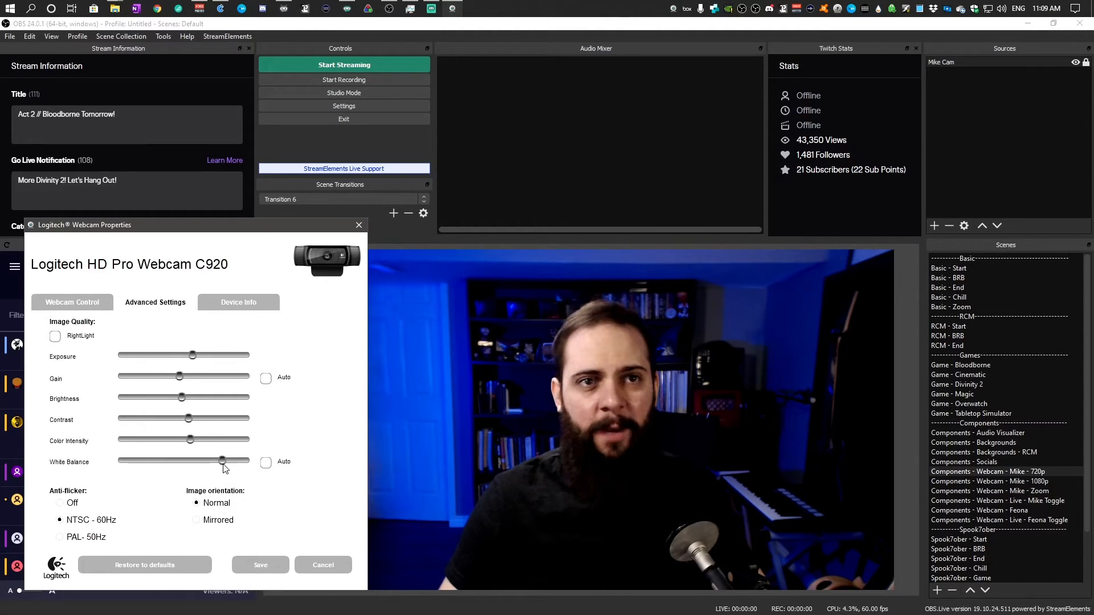
Sweep white balance from bluer to warmest, leaving it just past midway.
{"action": "left_click_drag", "start_coordinate": [221, 461], "coordinate": [198, 461]}
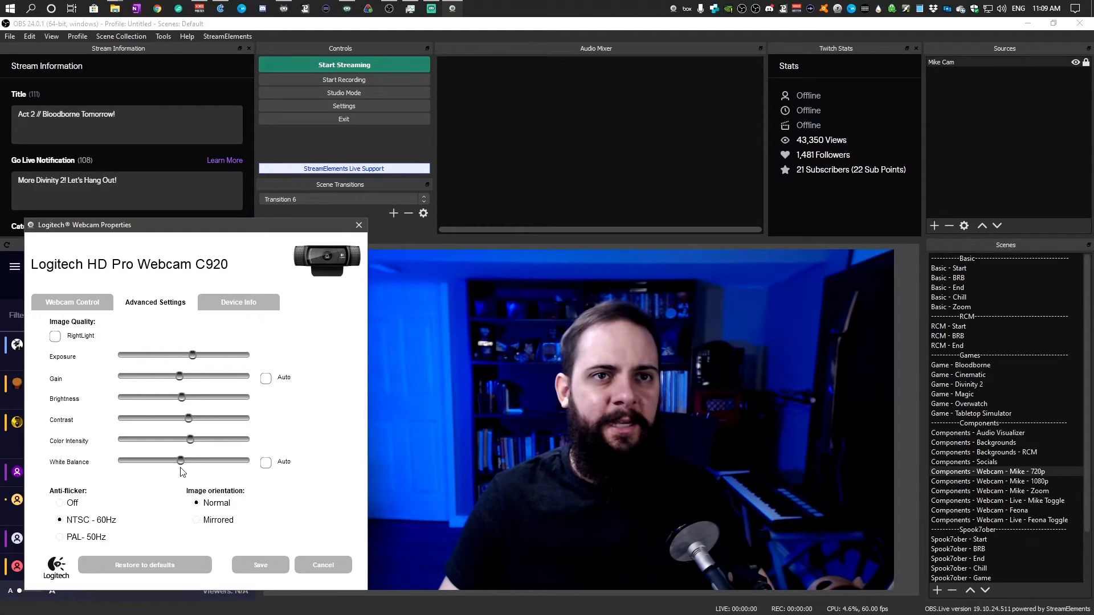
{"action": "left_click_drag", "start_coordinate": [180, 460], "coordinate": [146, 460]}
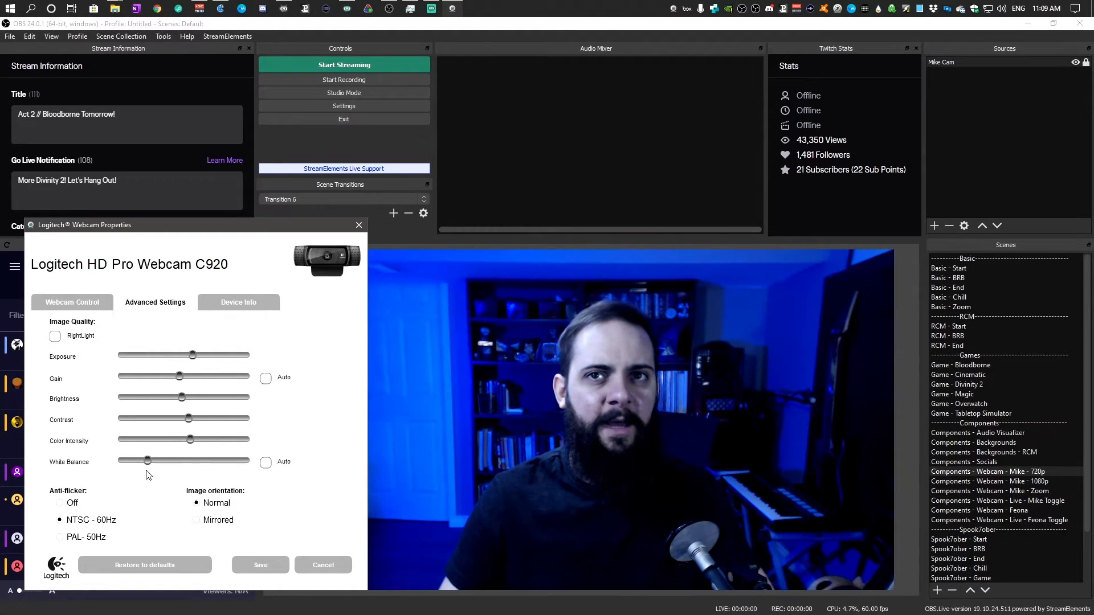
{"action": "left_click_drag", "start_coordinate": [146, 461], "coordinate": [176, 461]}
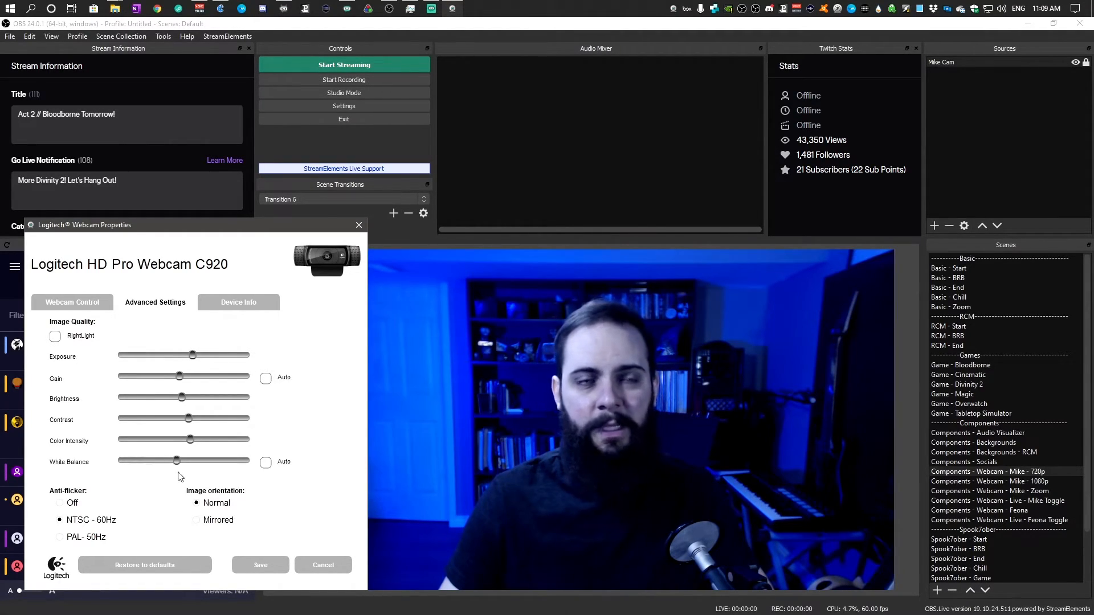
{"action": "left_click_drag", "start_coordinate": [175, 460], "coordinate": [212, 460]}
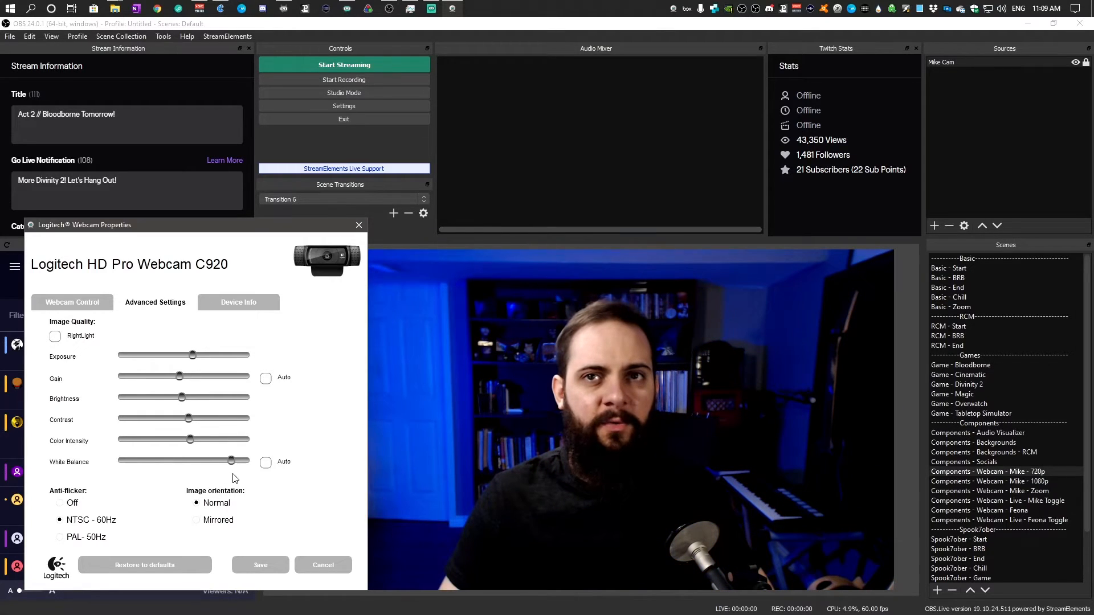
{"action": "left_click_drag", "start_coordinate": [212, 461], "coordinate": [241, 461]}
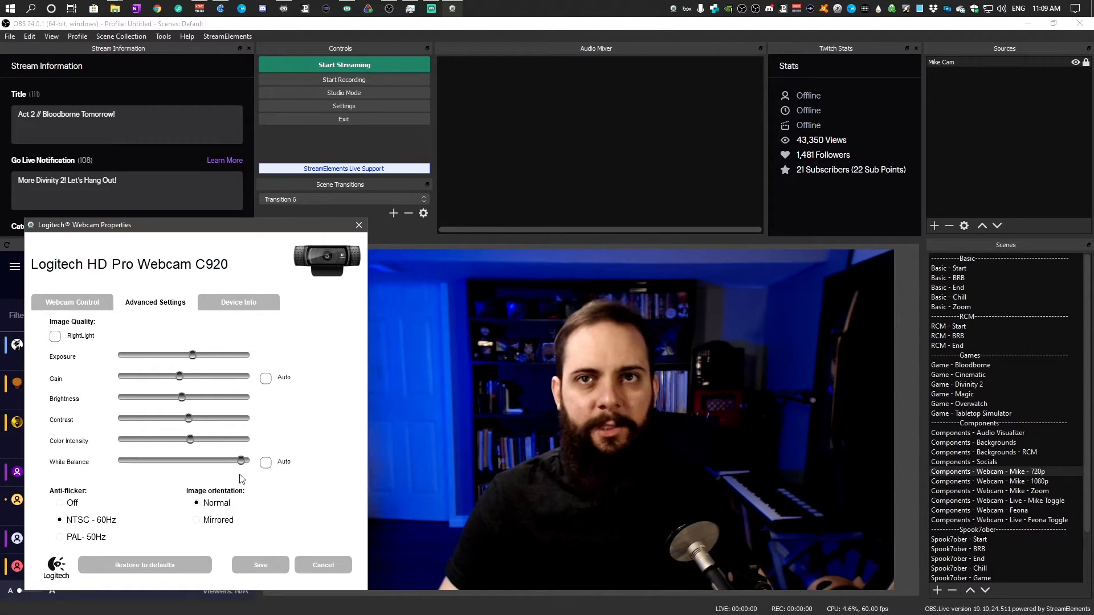
{"action": "left_click_drag", "start_coordinate": [242, 461], "coordinate": [198, 461]}
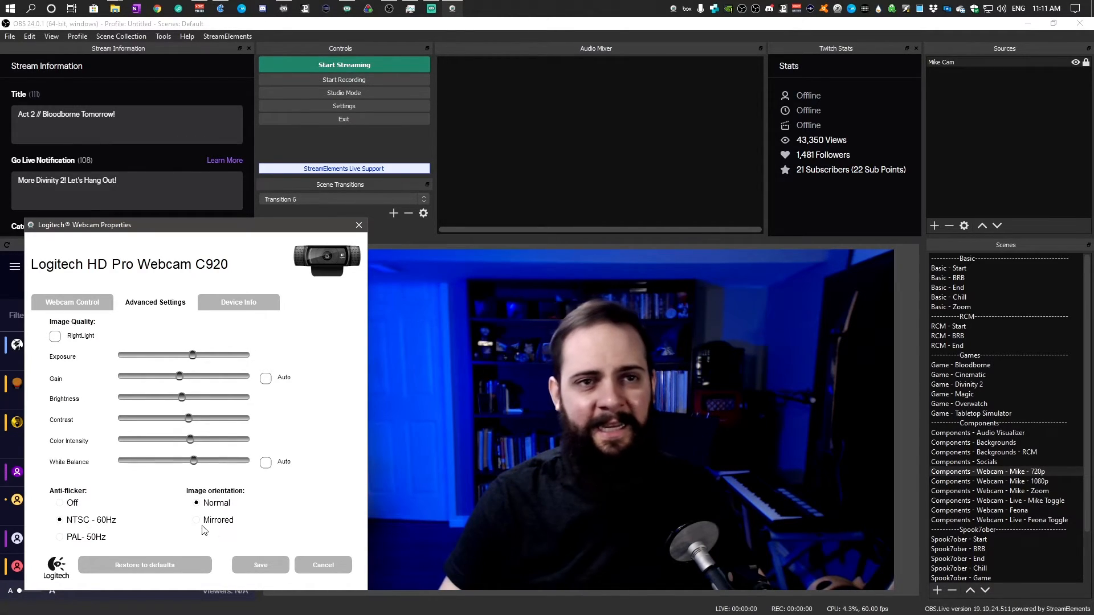
Settle the image settings, keeping anti-flicker at NTSC 60 Hz and normal orientation.
{"action": "left_click", "coordinate": [196, 519]}
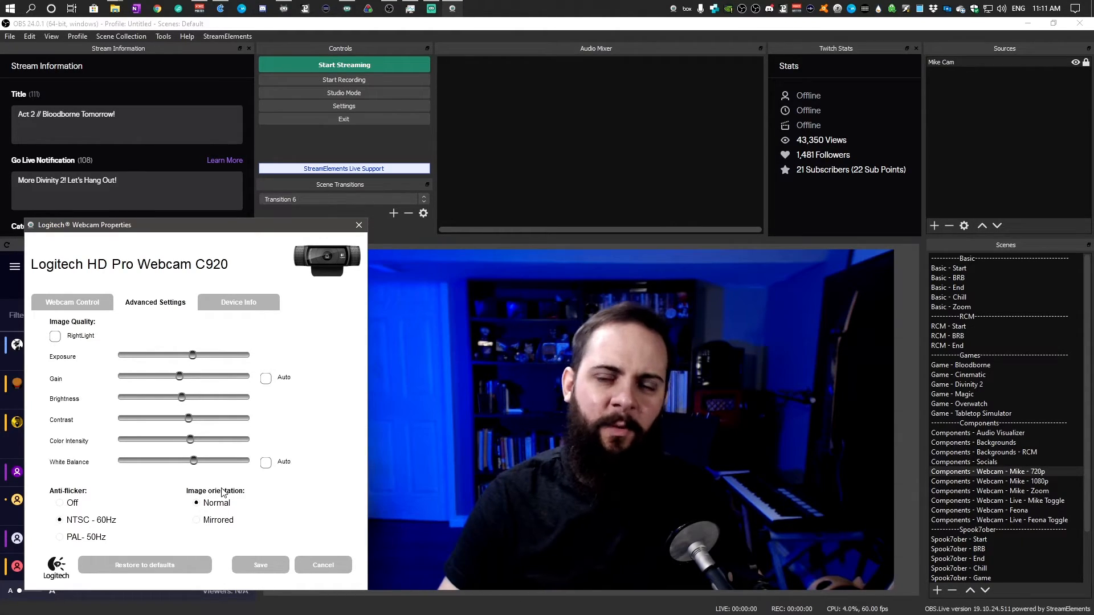
{"action": "mouse_move", "coordinate": [251, 491]}
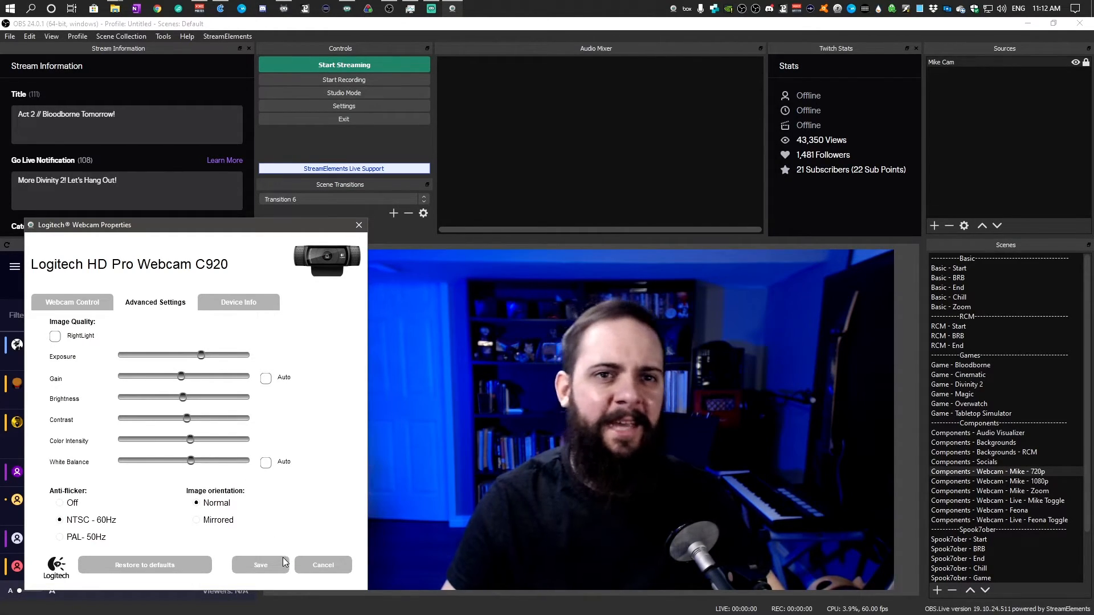
Save the tuned C920 settings and close Logitech Webcam Properties.
{"action": "left_click", "coordinate": [323, 565]}
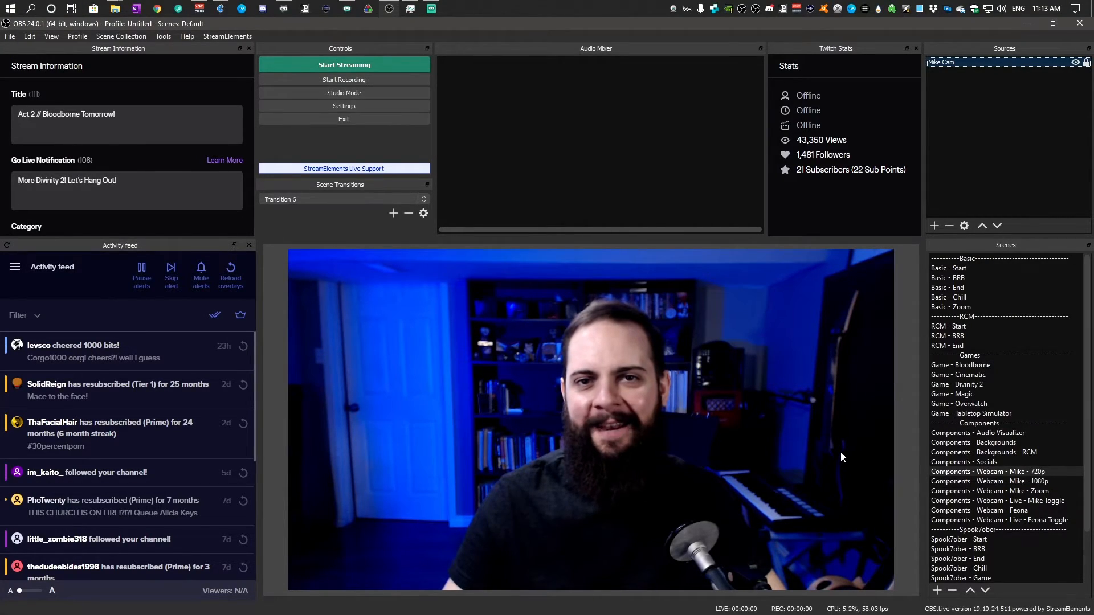
{"action": "mouse_move", "coordinate": [972, 115]}
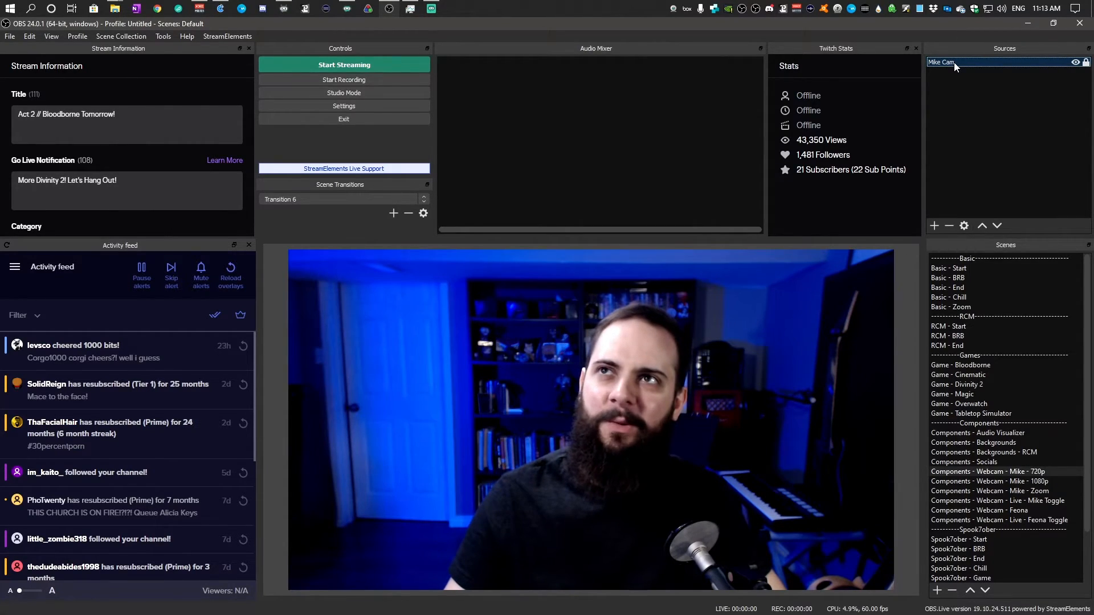
Open Mike Cam's filters and add a Color Correction effect filter under its default name.
{"action": "right_click", "coordinate": [941, 62]}
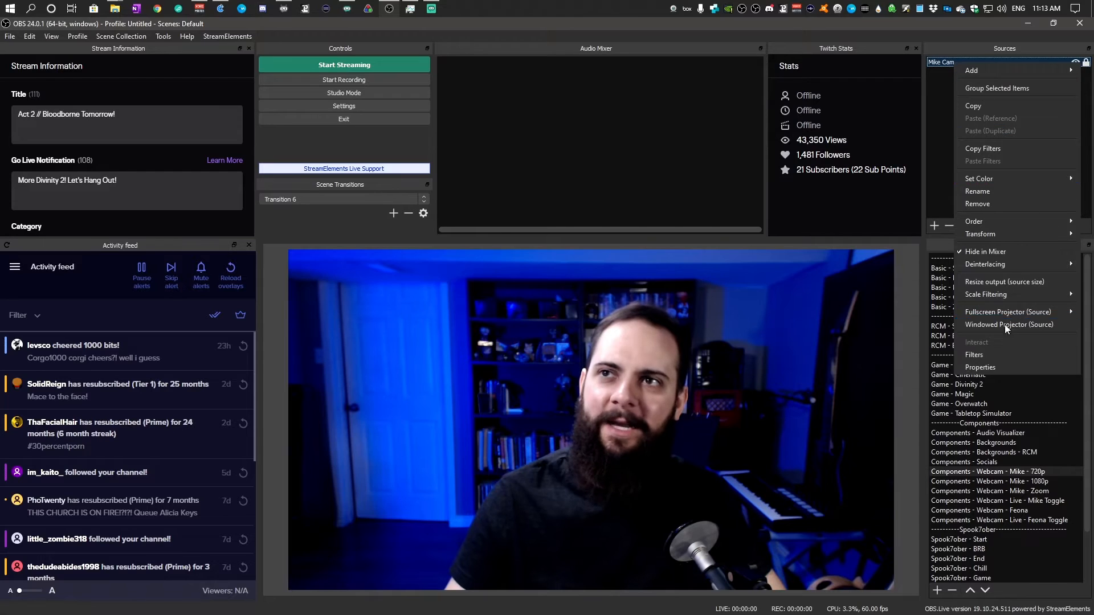
{"action": "left_click", "coordinate": [973, 354]}
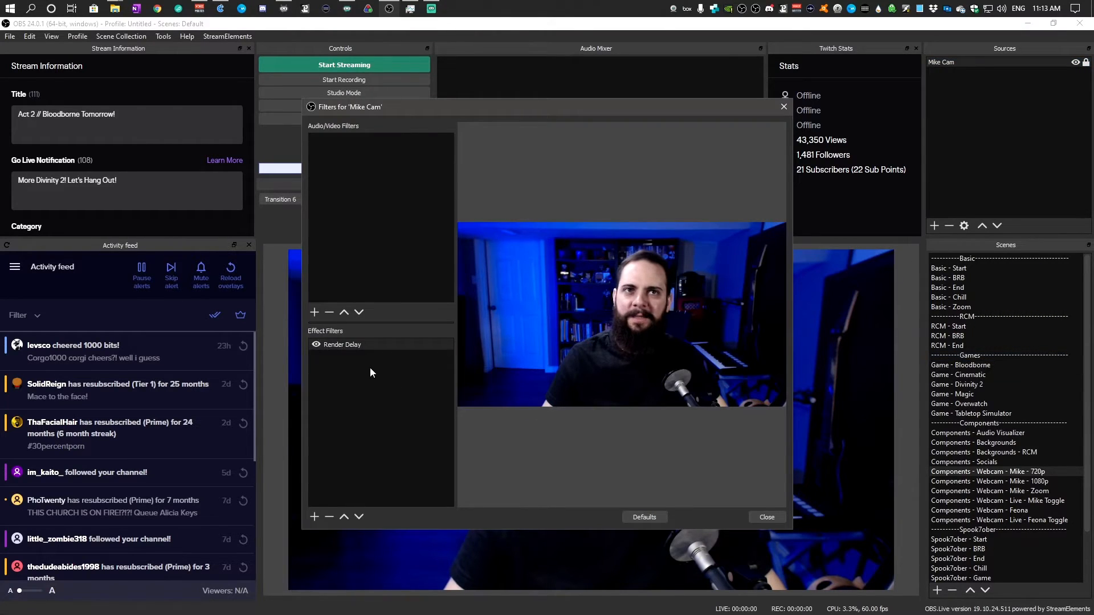
{"action": "left_click", "coordinate": [314, 517]}
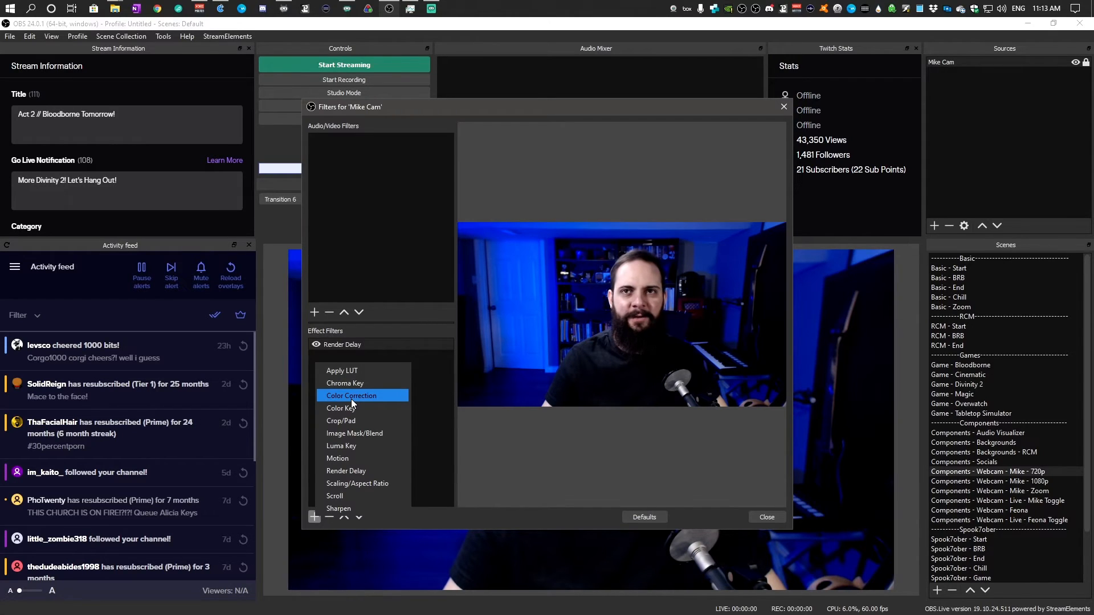
{"action": "left_click", "coordinate": [351, 395]}
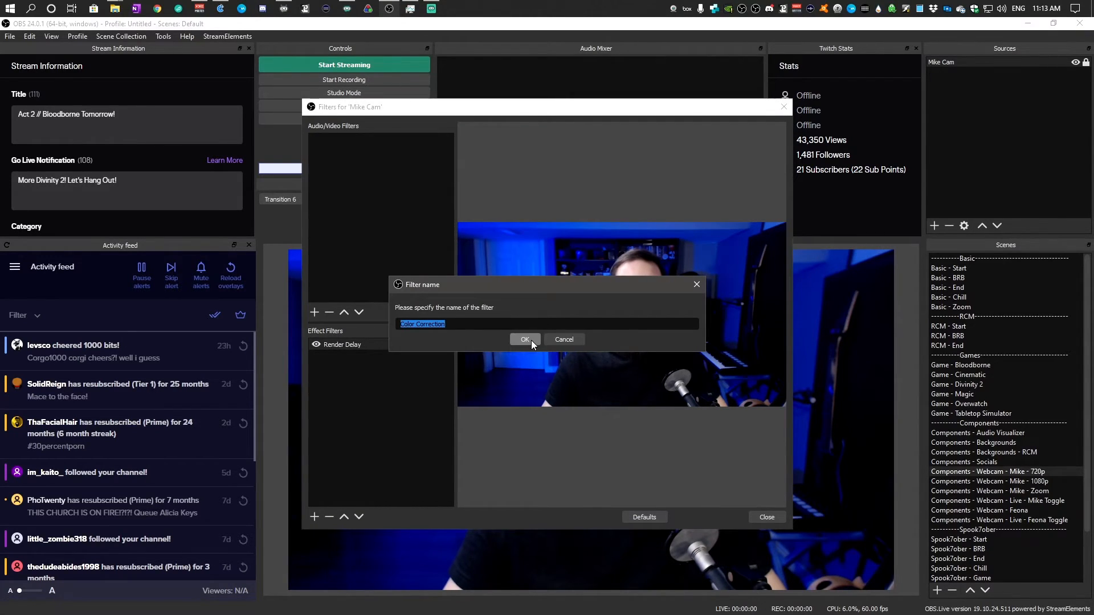
{"action": "left_click", "coordinate": [524, 339]}
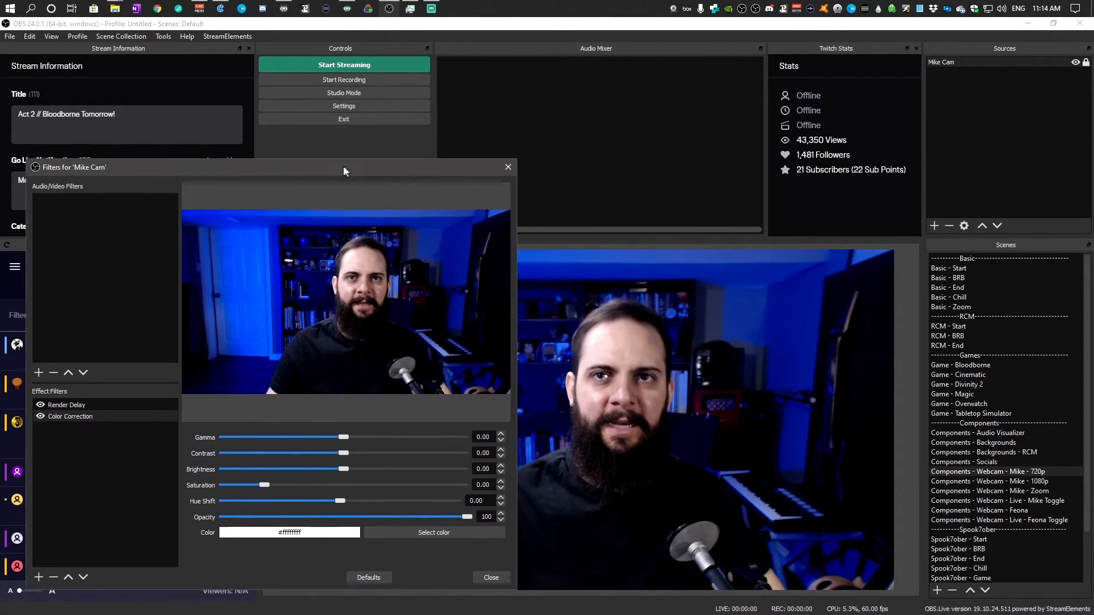
Set the Color Correction gamma to -0.07 and saturation to 0.04, then close the filters.
{"action": "left_click_drag", "start_coordinate": [342, 167], "coordinate": [268, 177]}
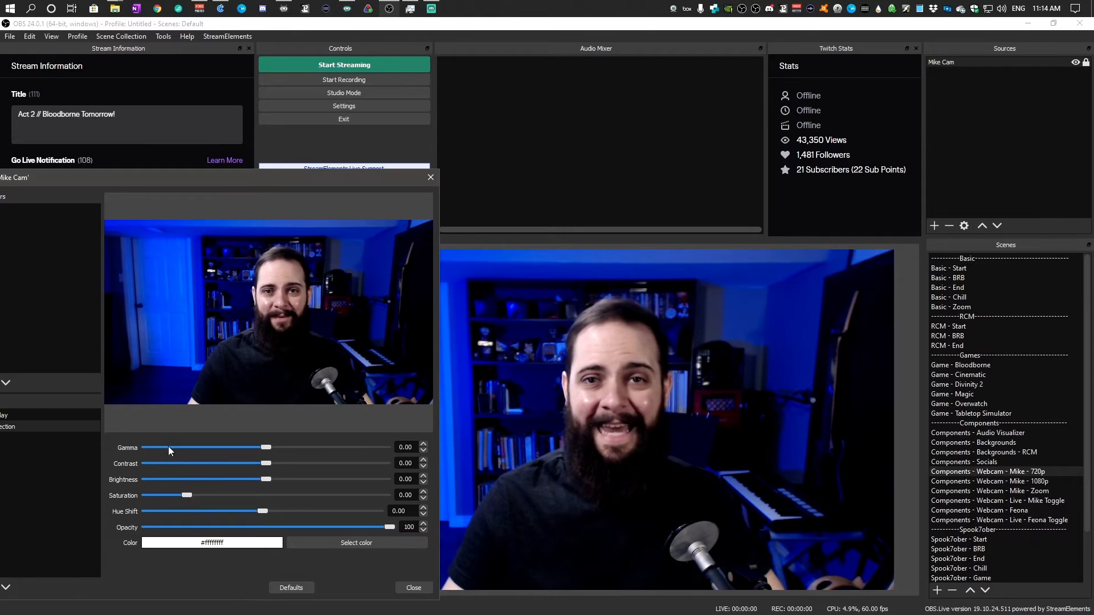
{"action": "left_click_drag", "start_coordinate": [169, 447], "coordinate": [265, 448]}
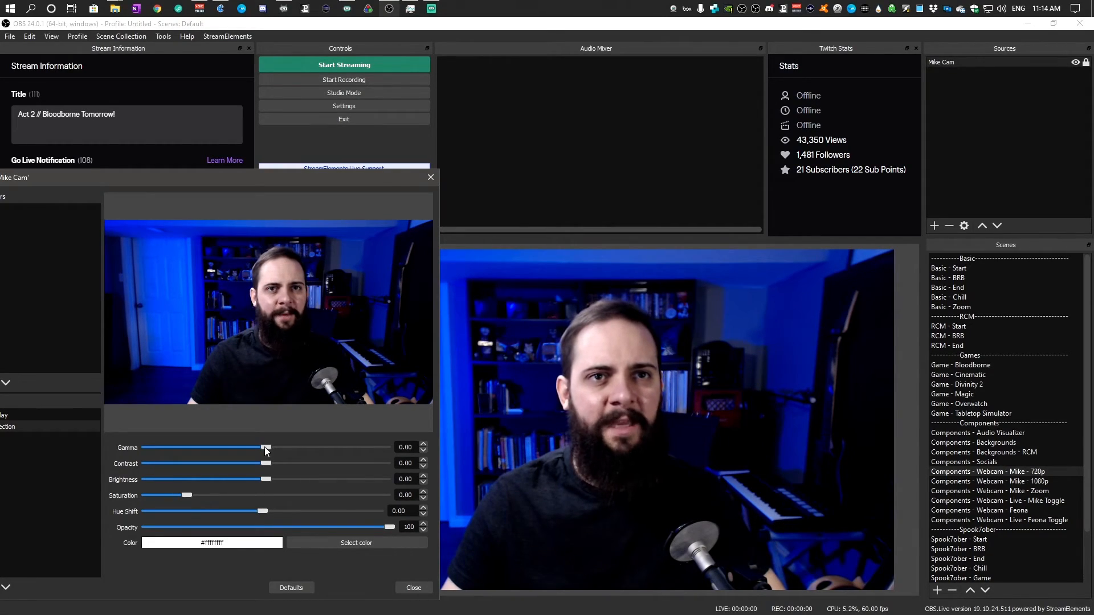
{"action": "left_click_drag", "start_coordinate": [266, 448], "coordinate": [263, 447]}
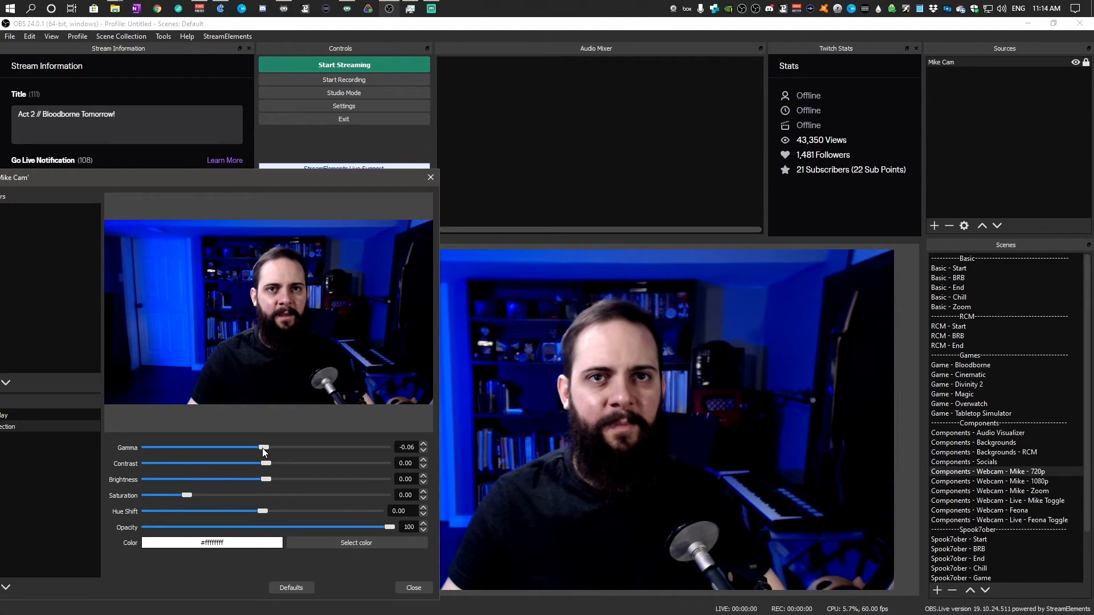
{"action": "left_click", "coordinate": [422, 449]}
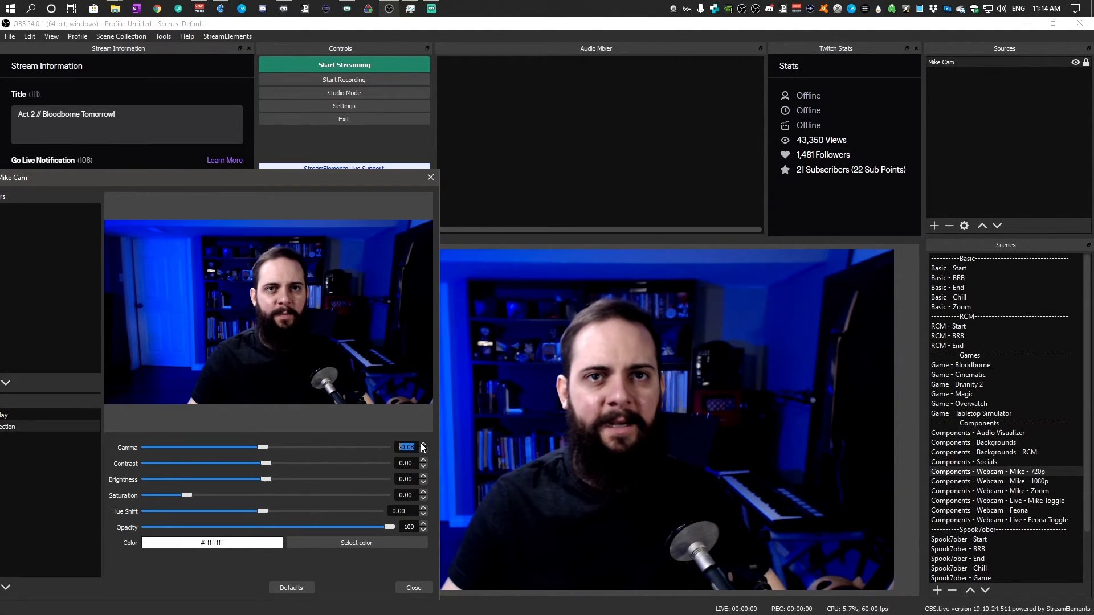
{"action": "left_click", "coordinate": [422, 444]}
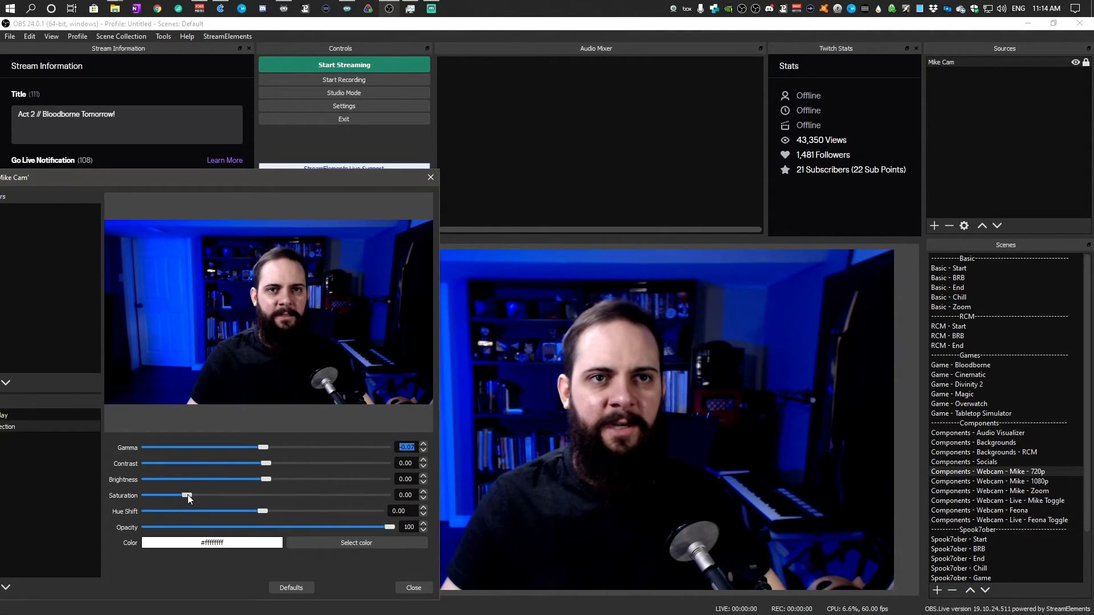
{"action": "left_click_drag", "start_coordinate": [184, 495], "coordinate": [190, 495]}
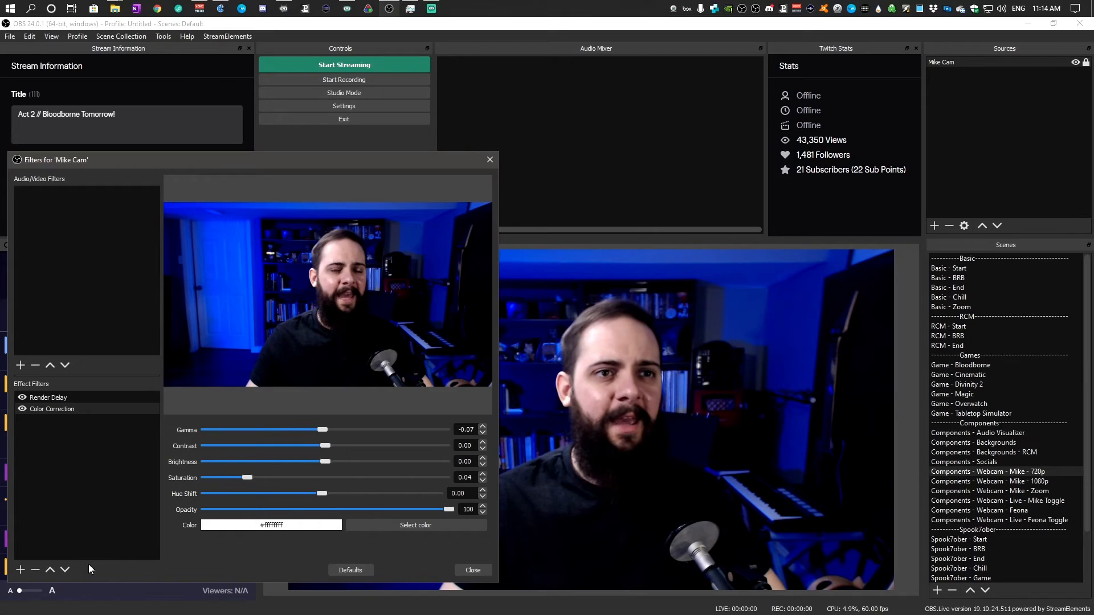
{"action": "left_click", "coordinate": [472, 570]}
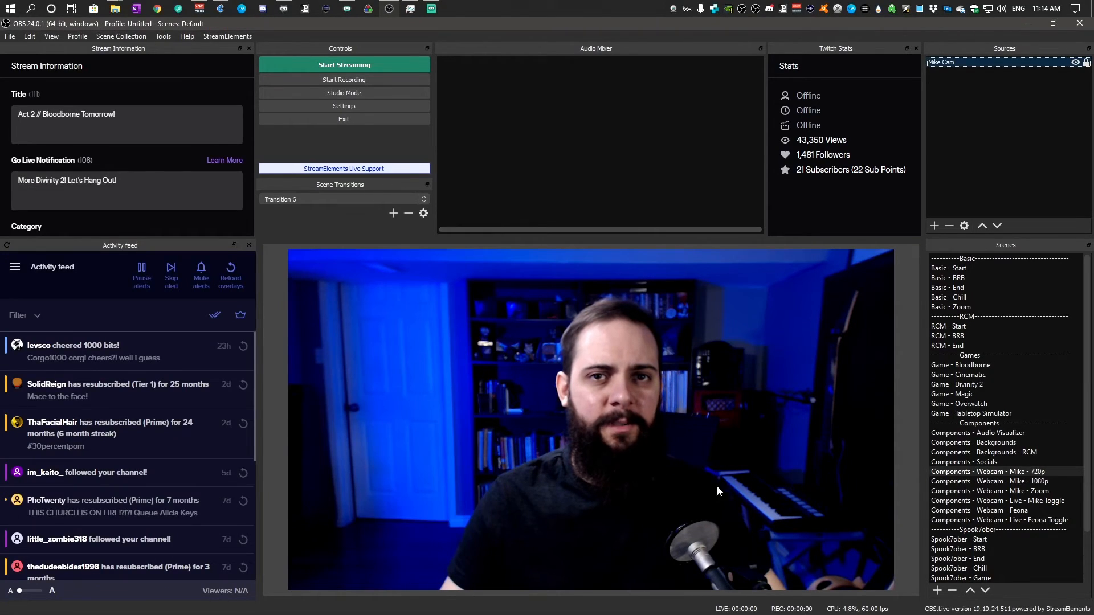